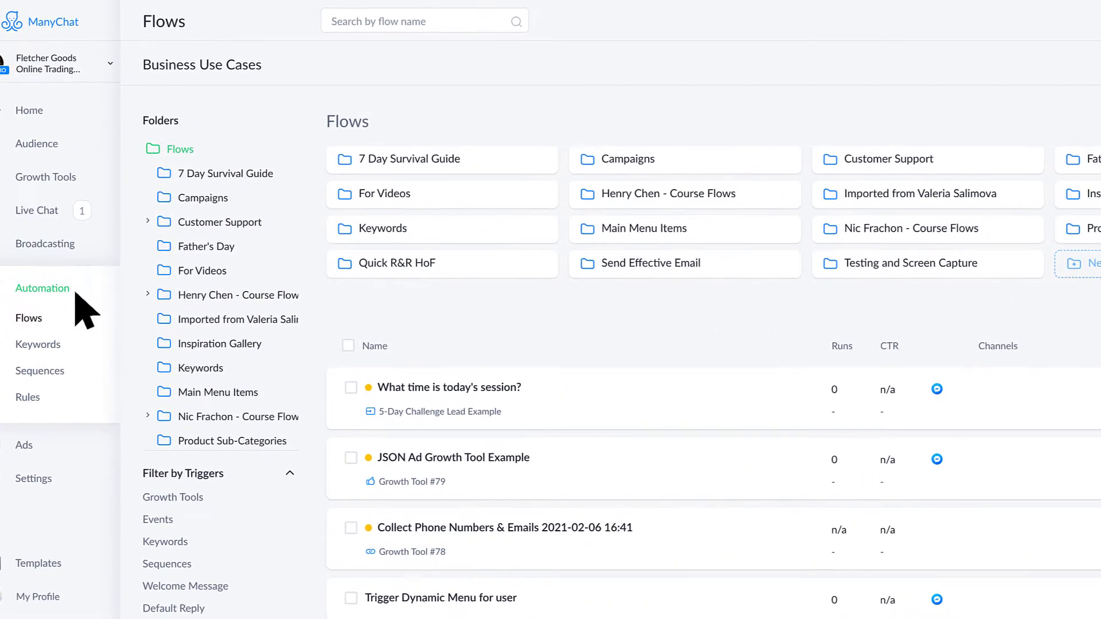
Start a New Flow from the Automation > Flows page
click(1087, 264)
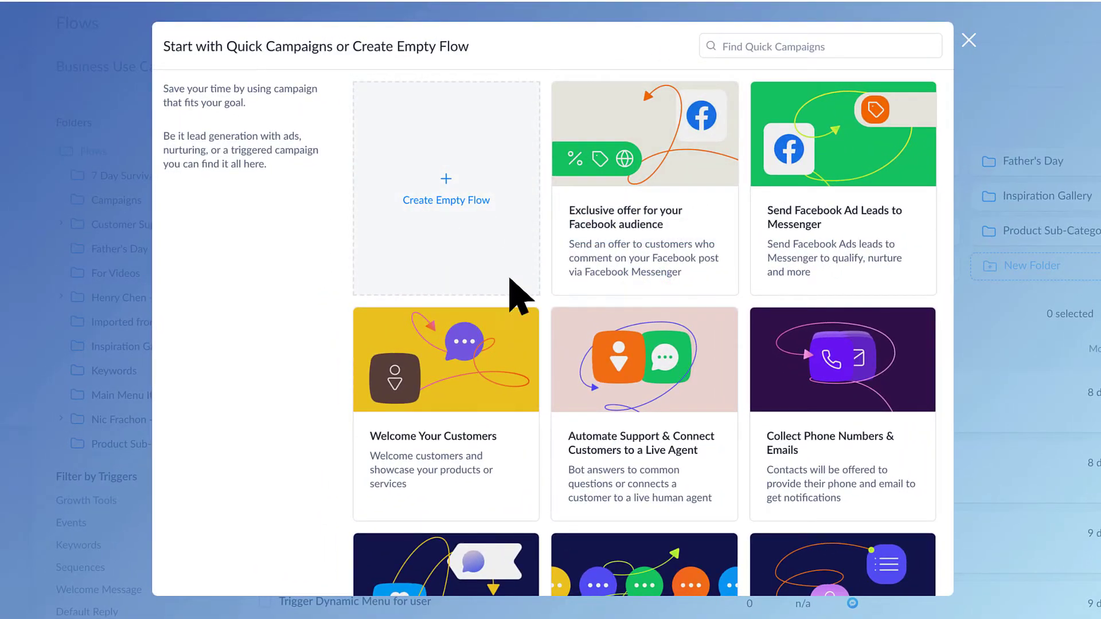
mouse_move(677, 298)
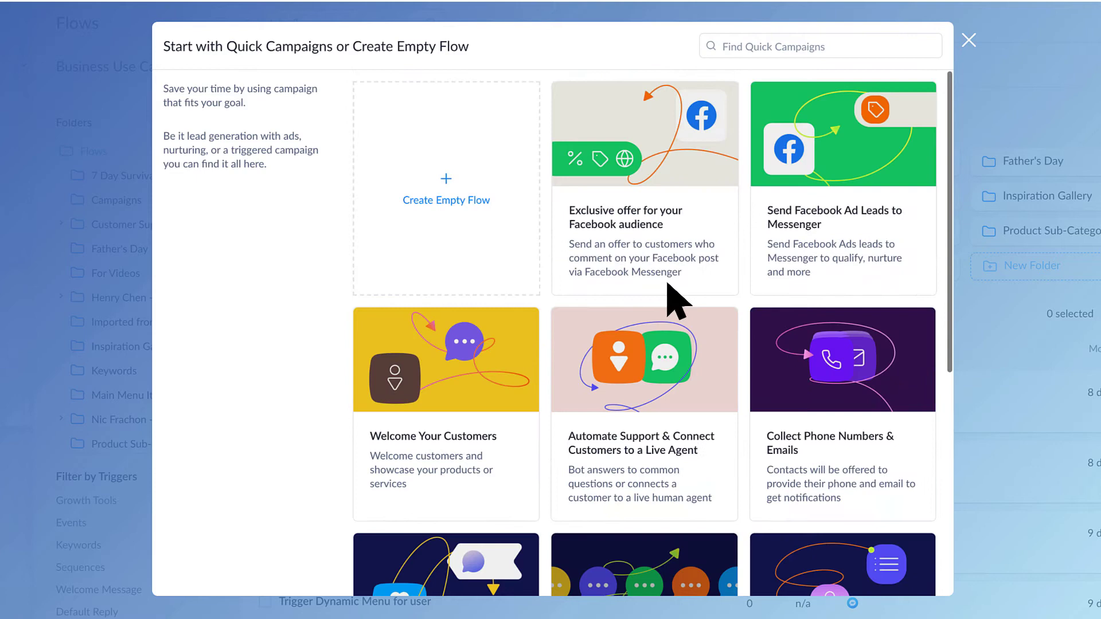
mouse_move(656, 281)
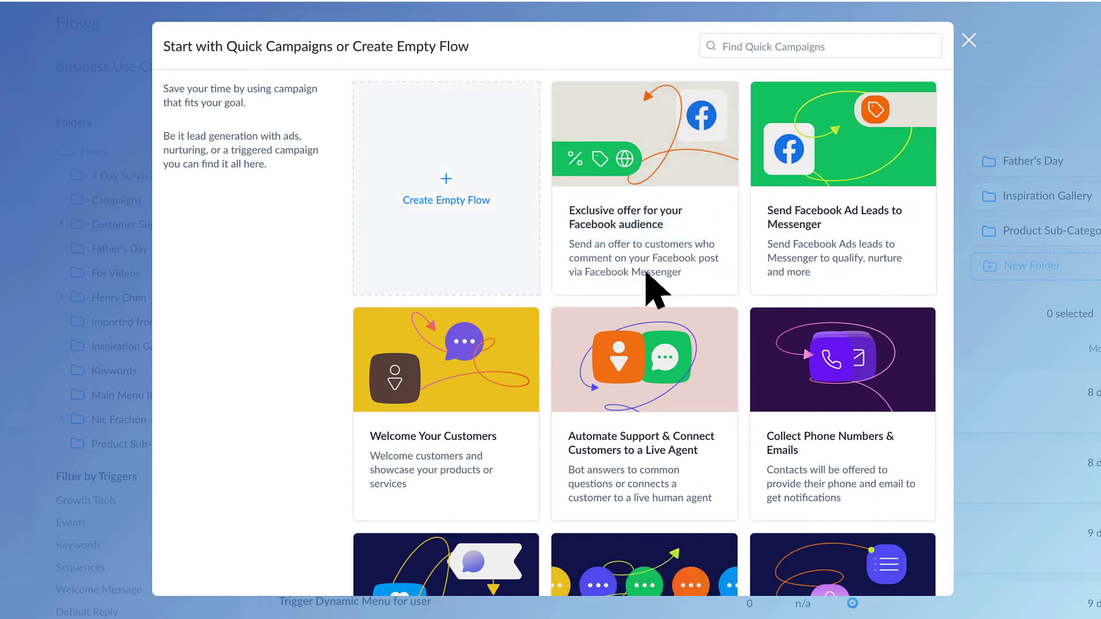
Create an empty flow named Test
click(445, 199)
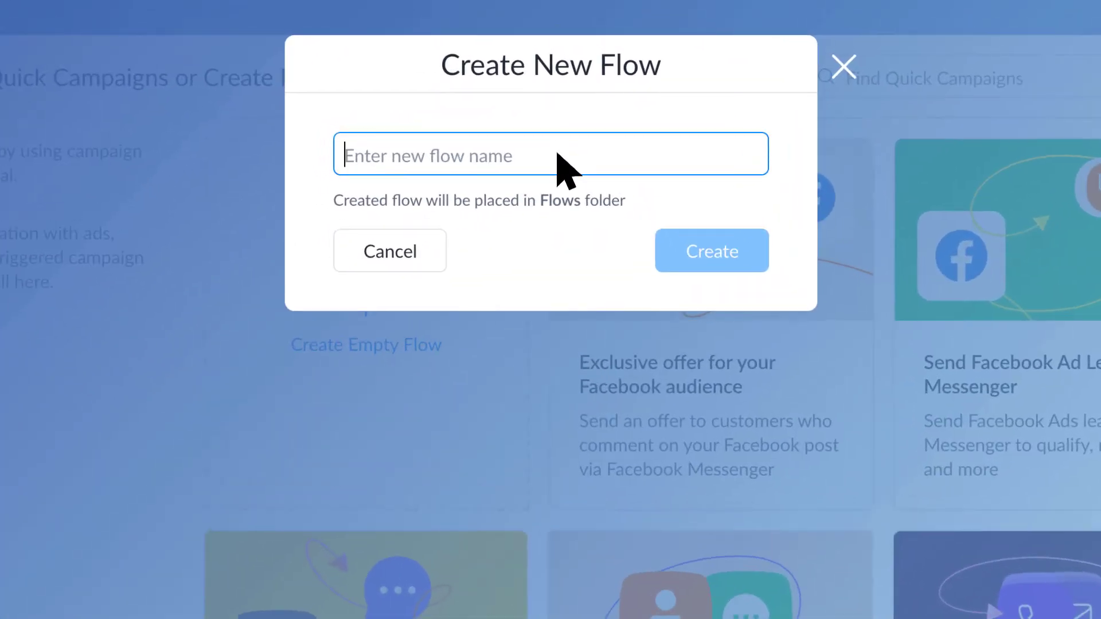
text(Test)
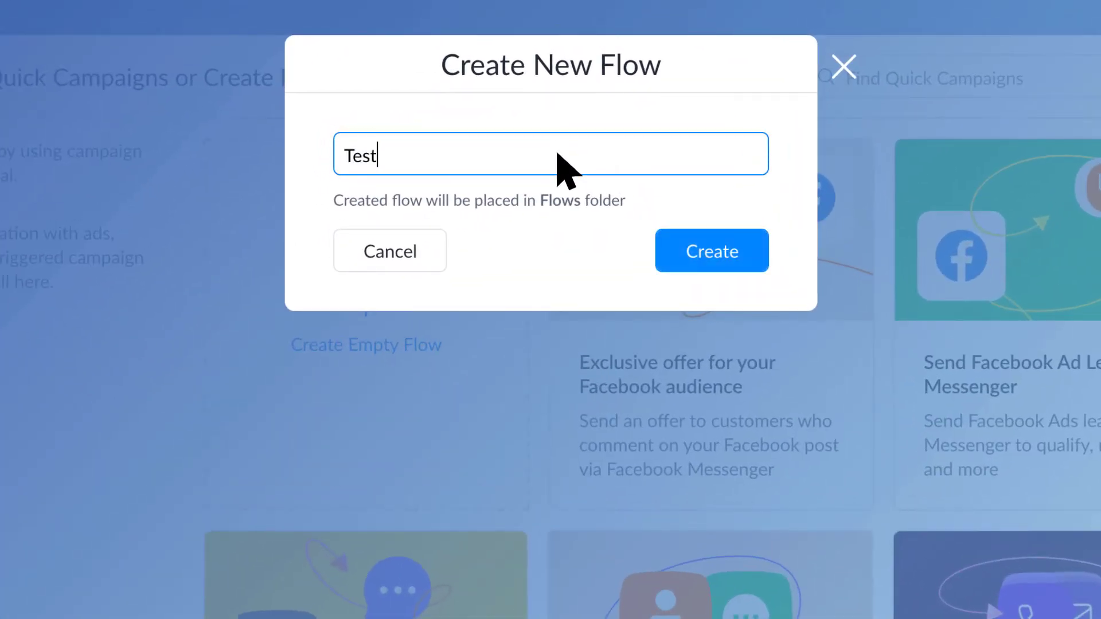
click(711, 251)
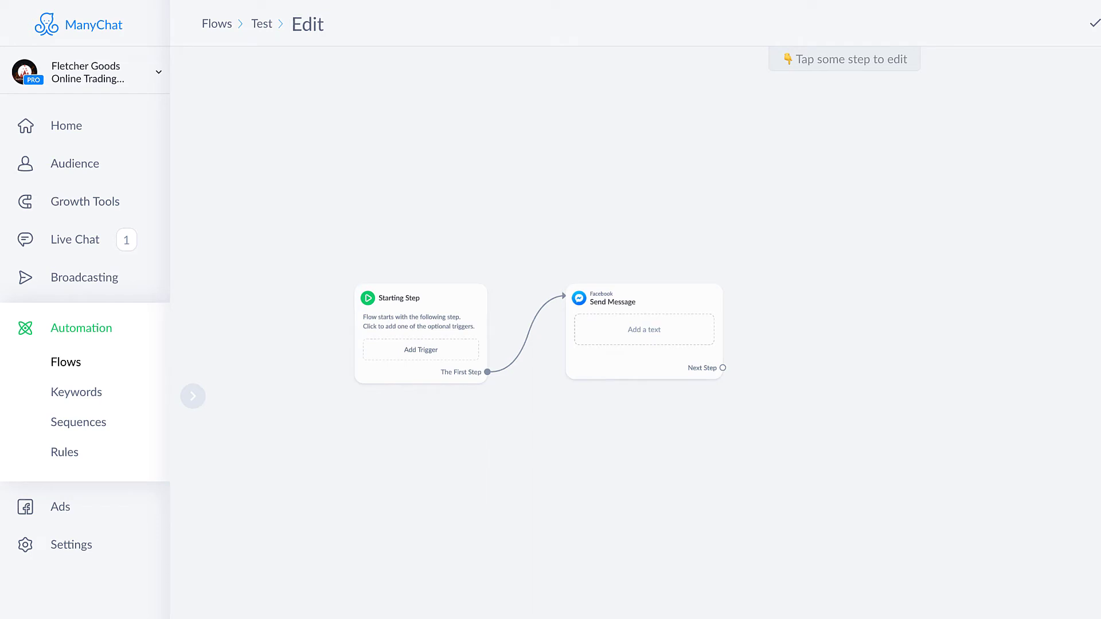
Bring up the add-step menu in the Test flow builder
click(721, 368)
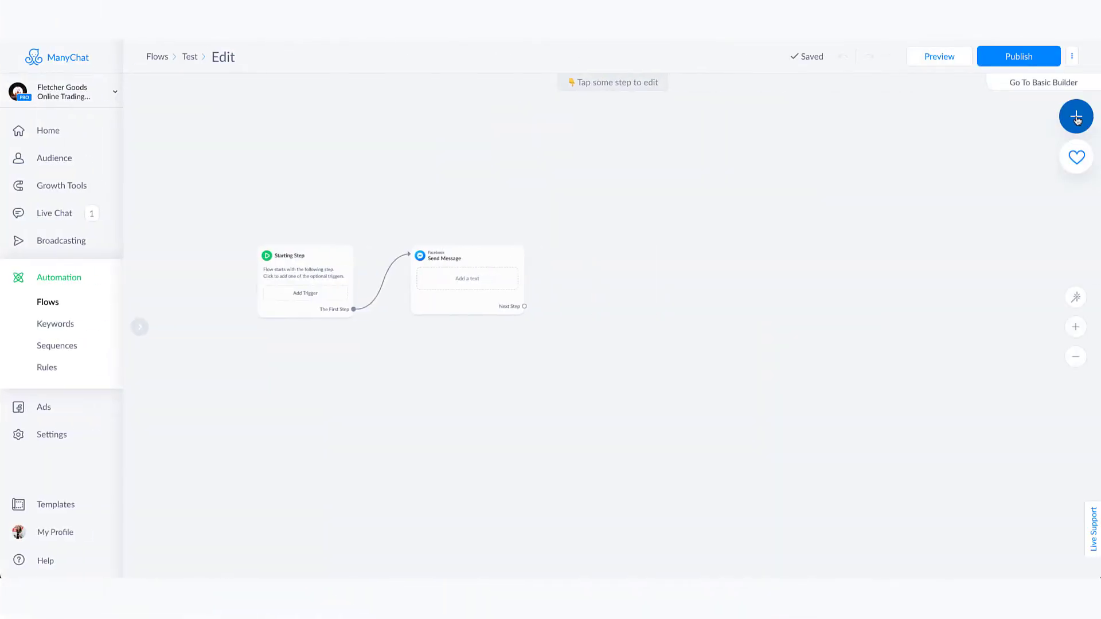
click(1075, 117)
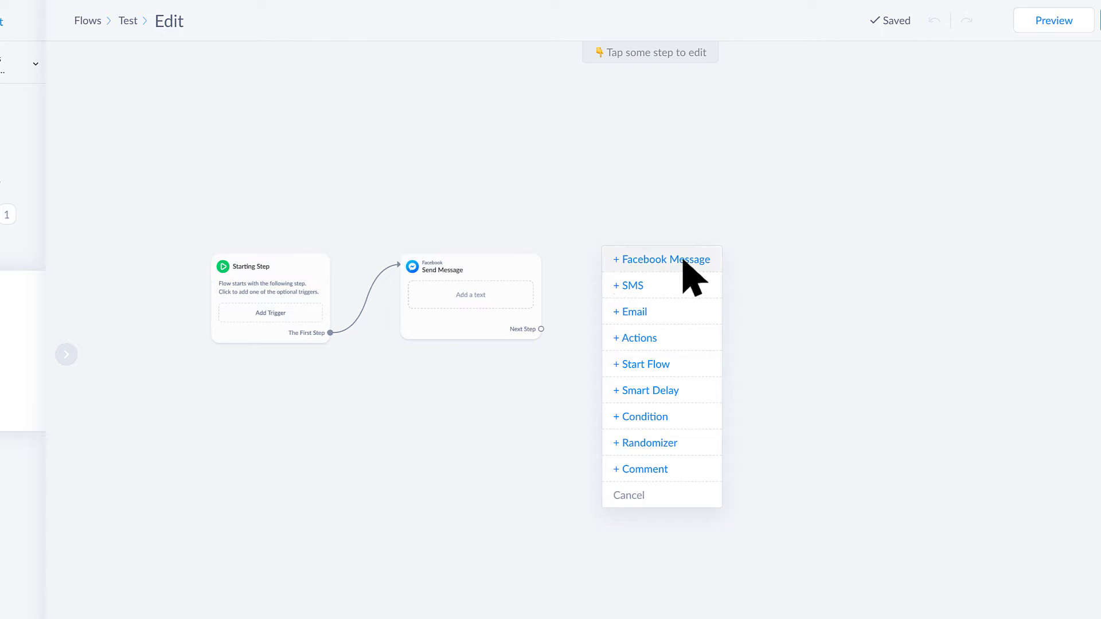
Add a Facebook message reading "Hi there, welcome to our Messenger bot!" with a waving-hand emoji
click(660, 259)
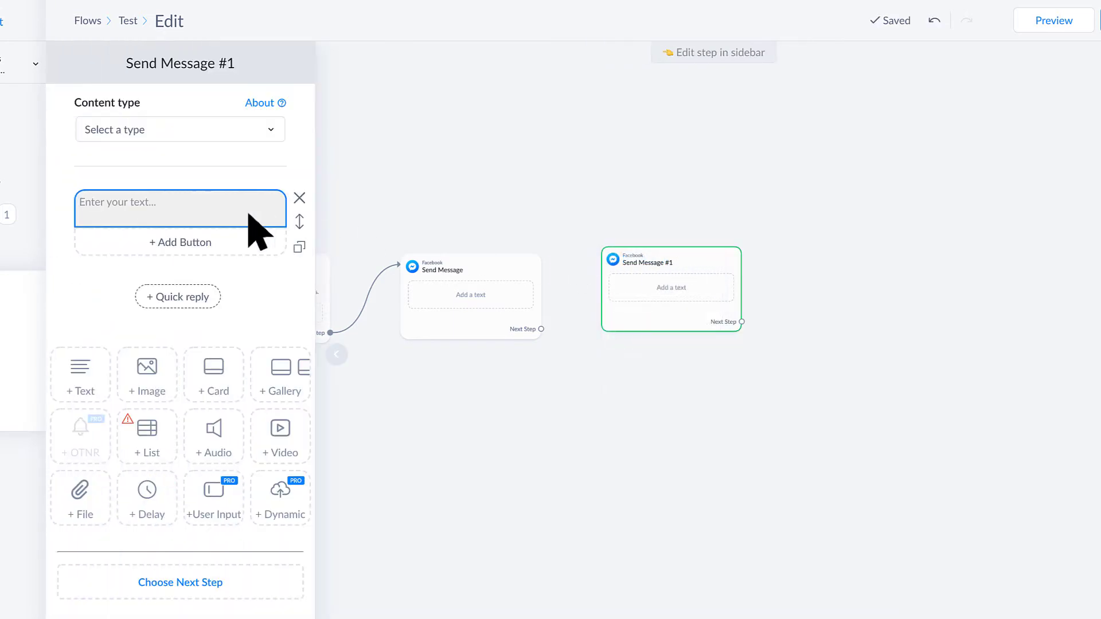
click(179, 209)
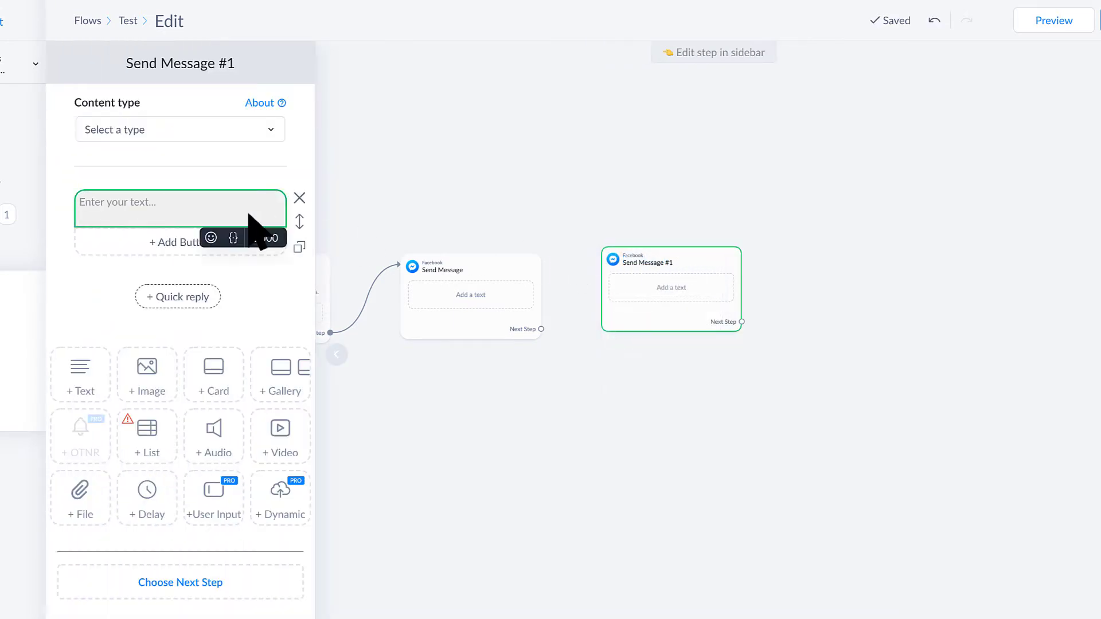
text(Hi there, welcome to o)
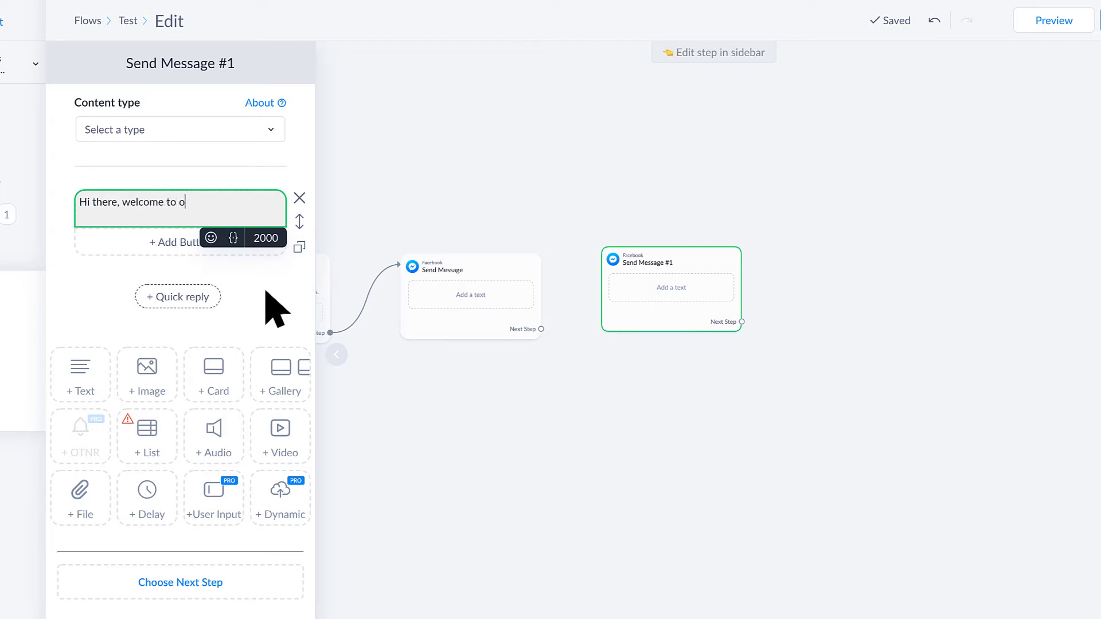
text(ur Messenger bot!)
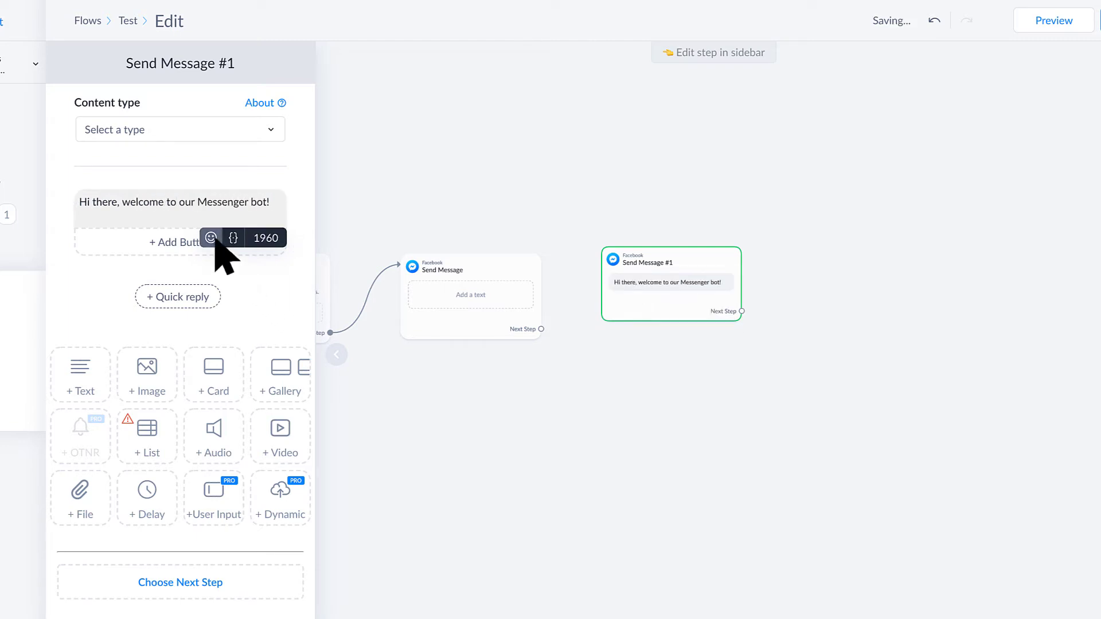
click(211, 237)
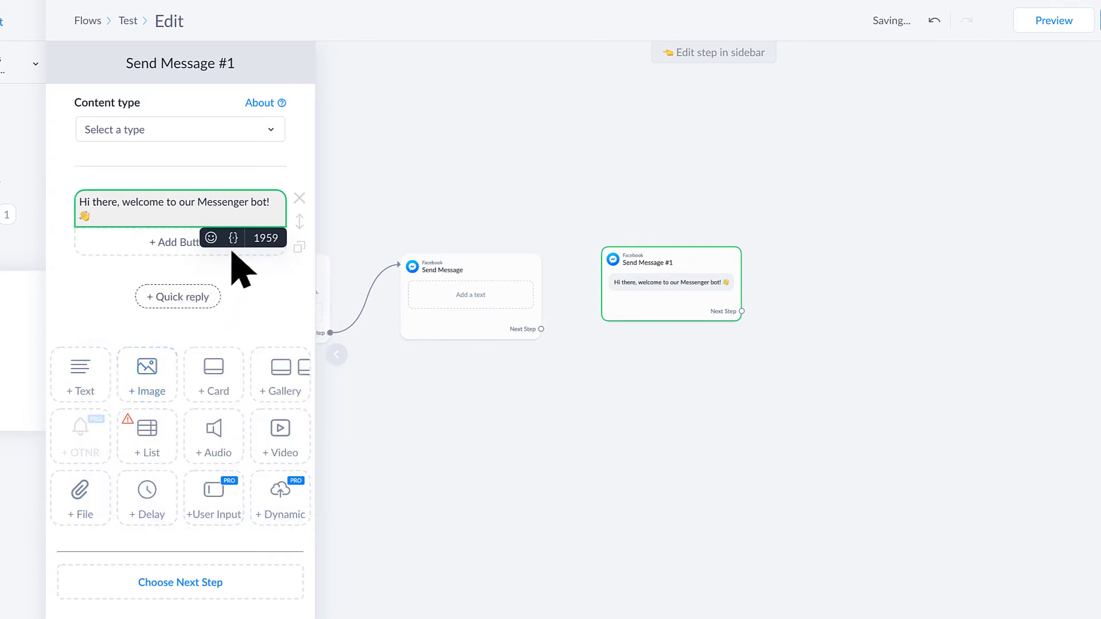
click(233, 239)
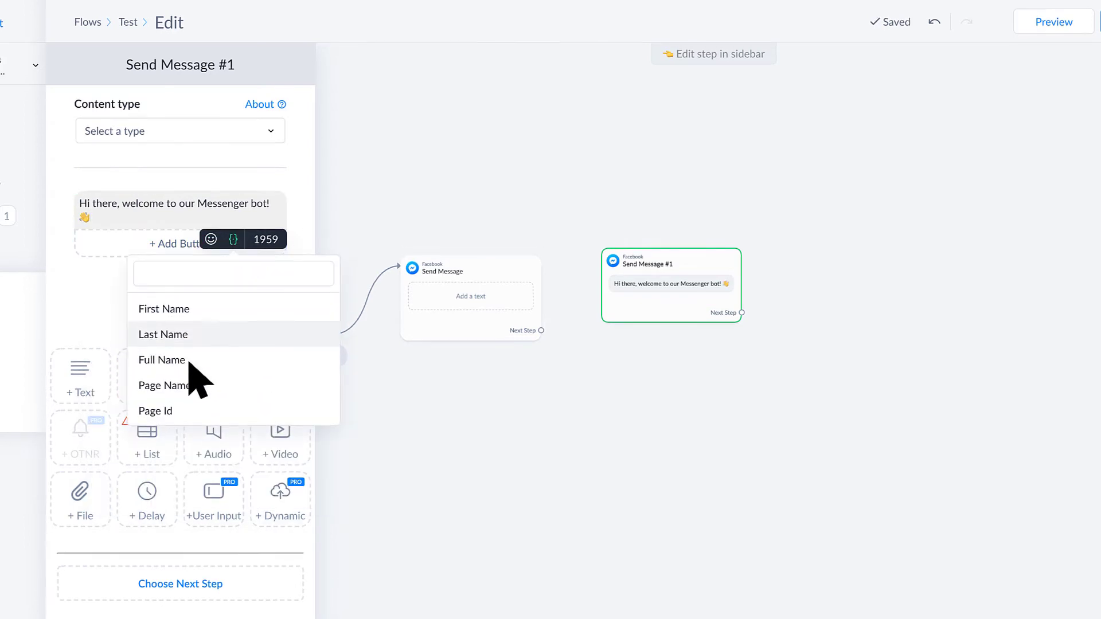
Close the greeting step and begin adding a next step after Send Message #1
scroll(down, 3)
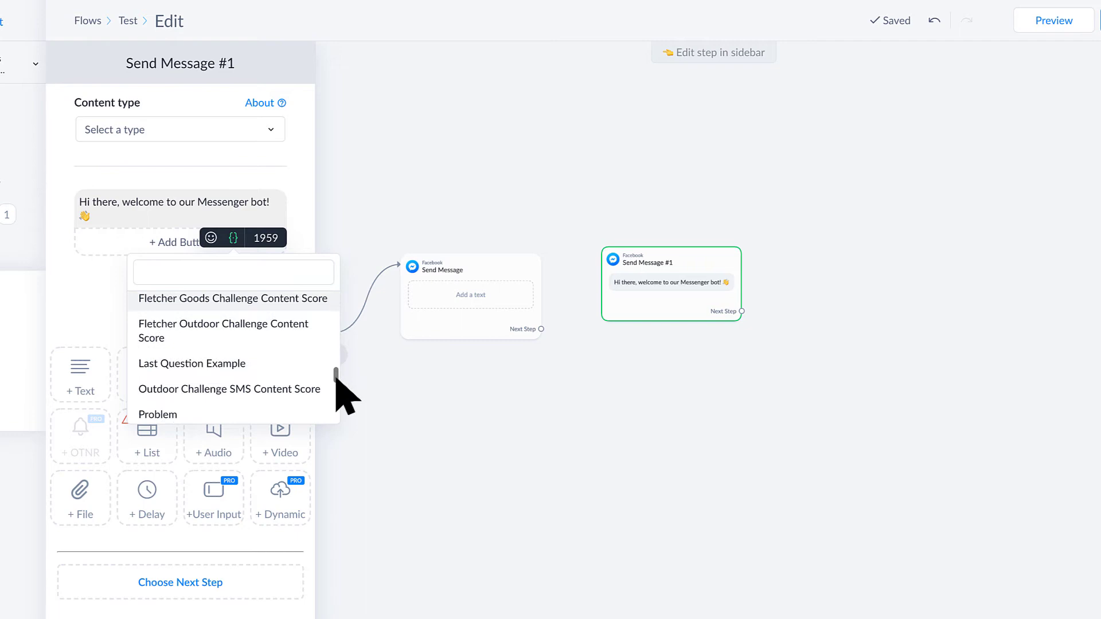
scroll(down, 3)
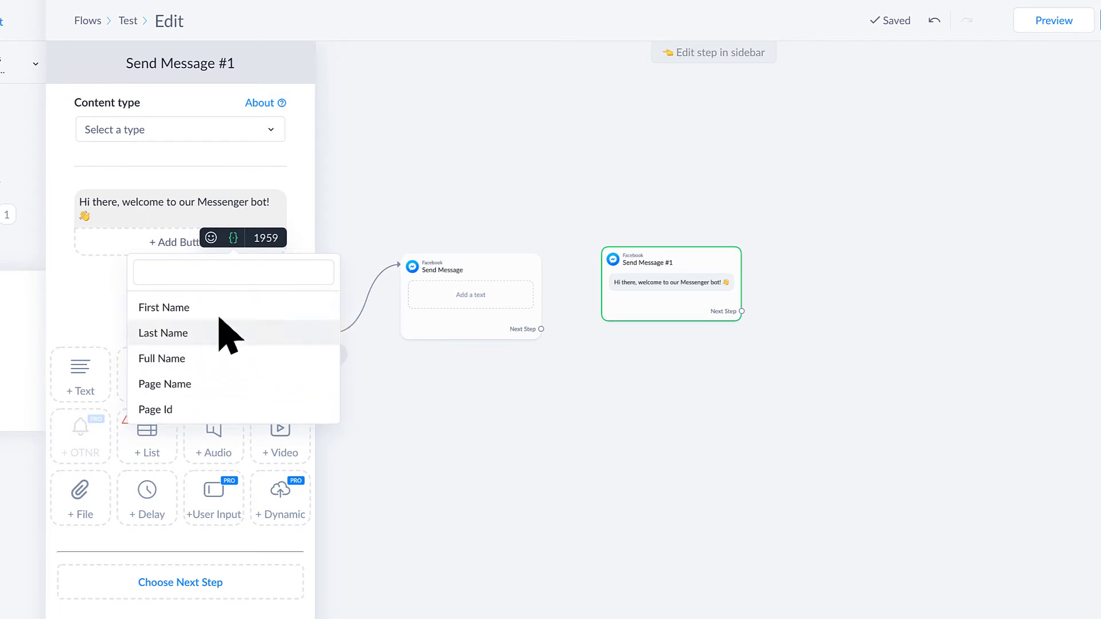
scroll(down, 3)
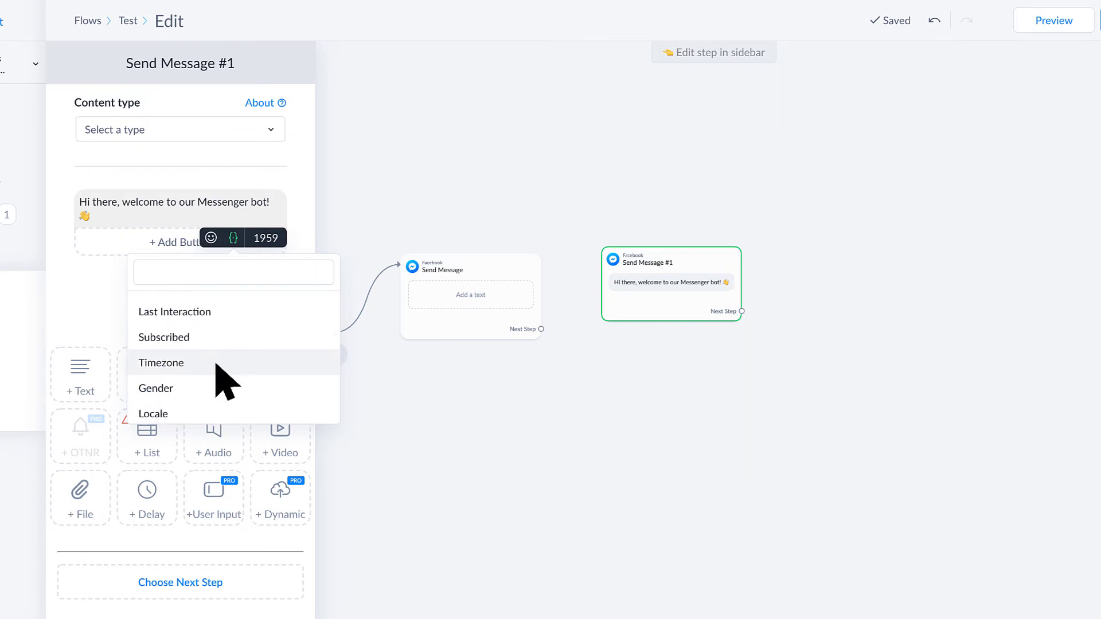
scroll(down, 3)
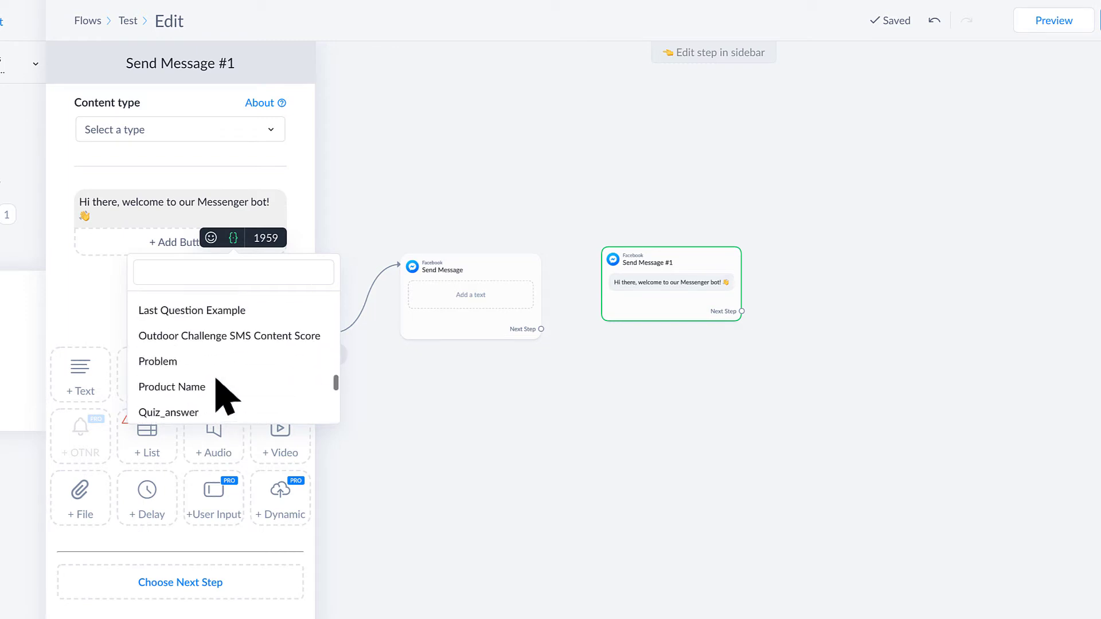
scroll(down, 3)
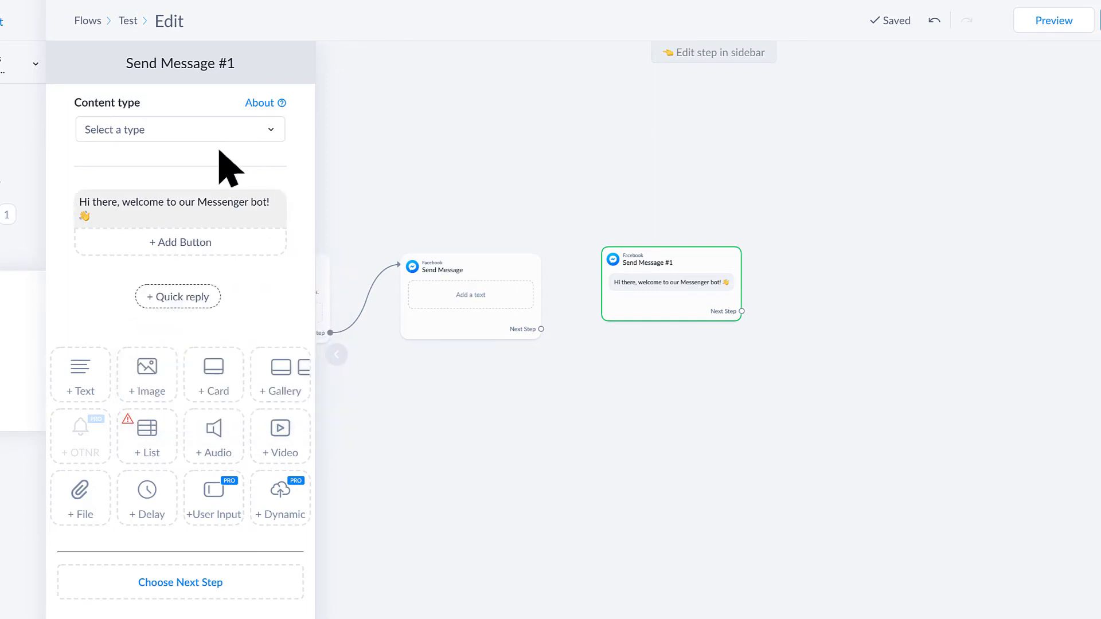
mouse_move(839, 260)
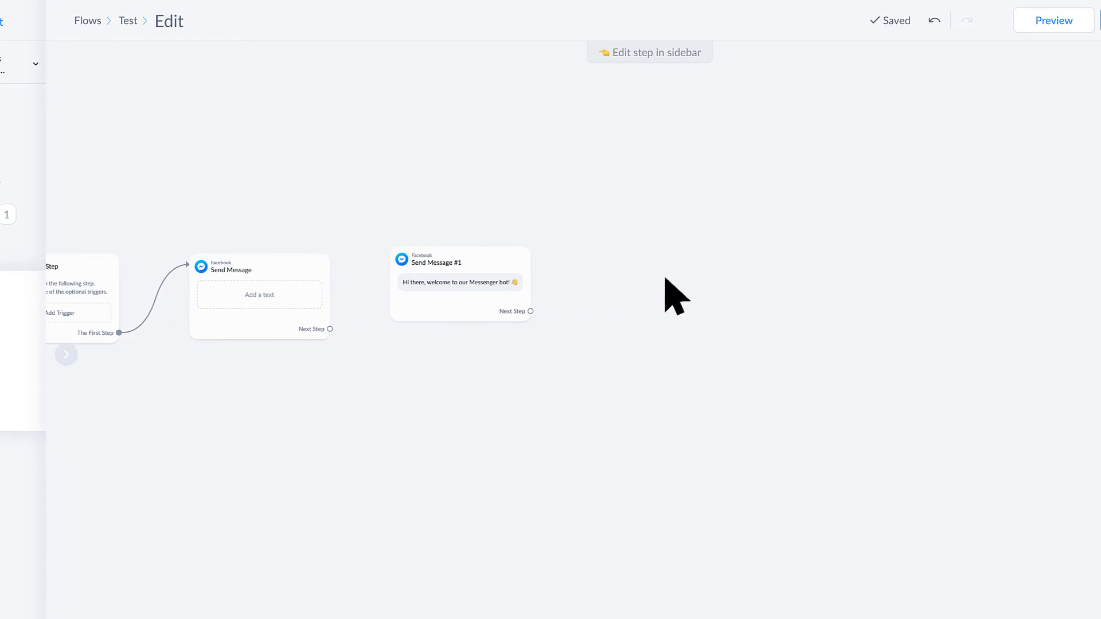
click(530, 310)
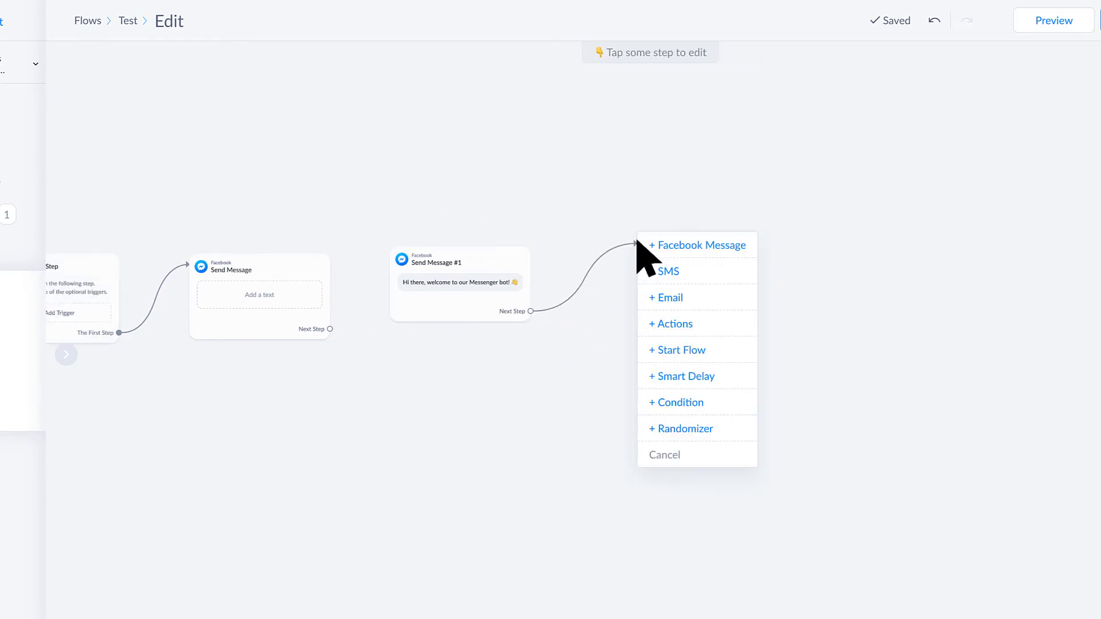
Add an Actions step that tags subscribers with a new tag Test
click(672, 323)
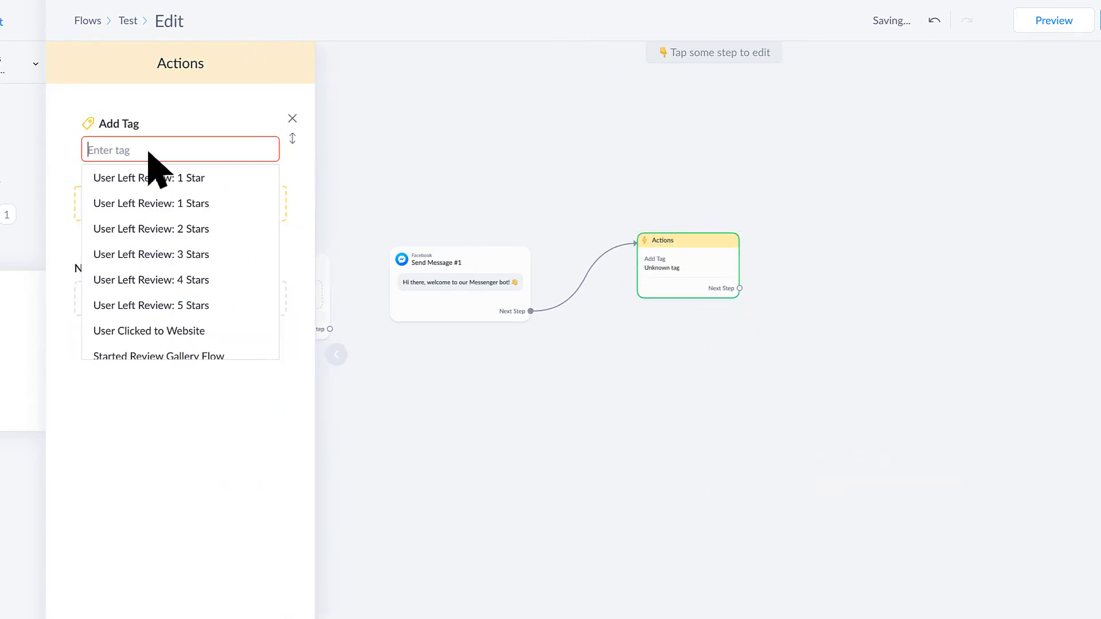
text(Test)
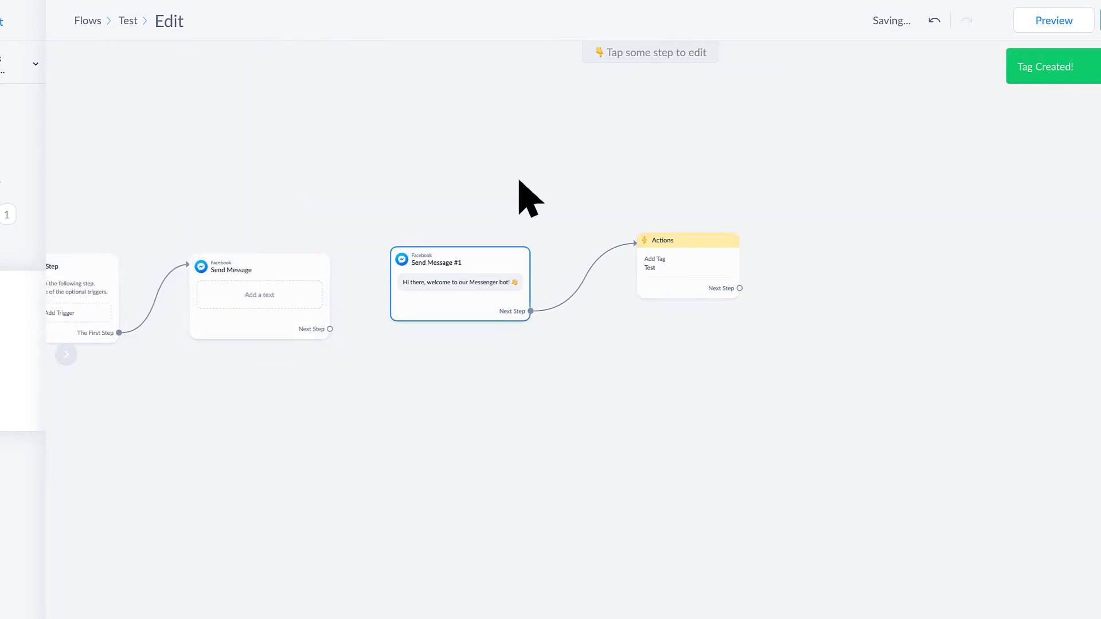
Add a button titled Button 1 to the welcome message
click(459, 283)
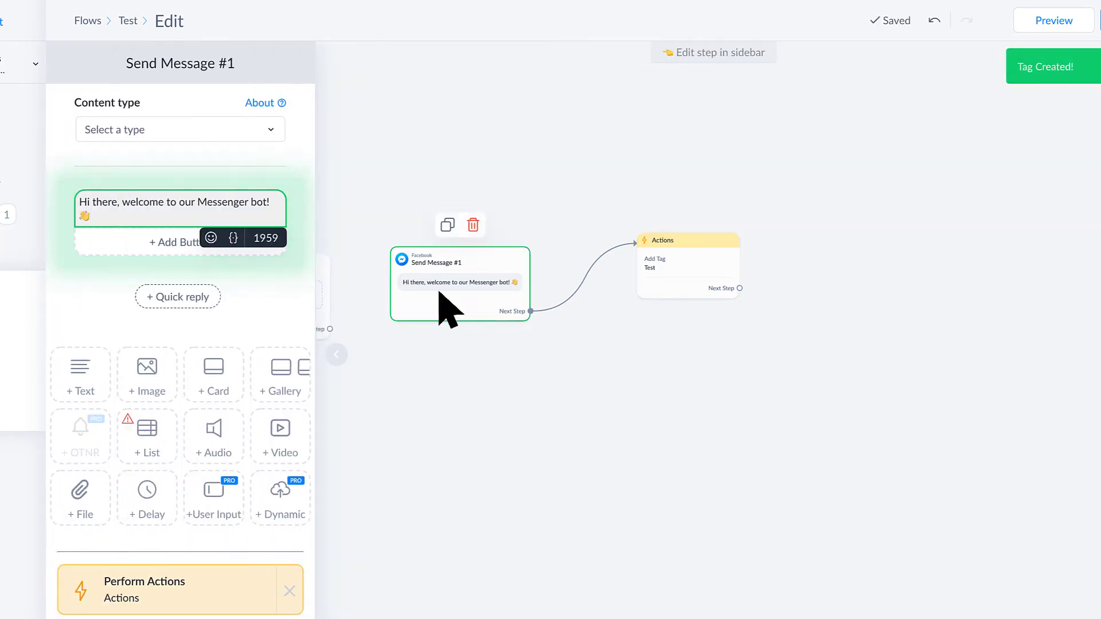
click(174, 242)
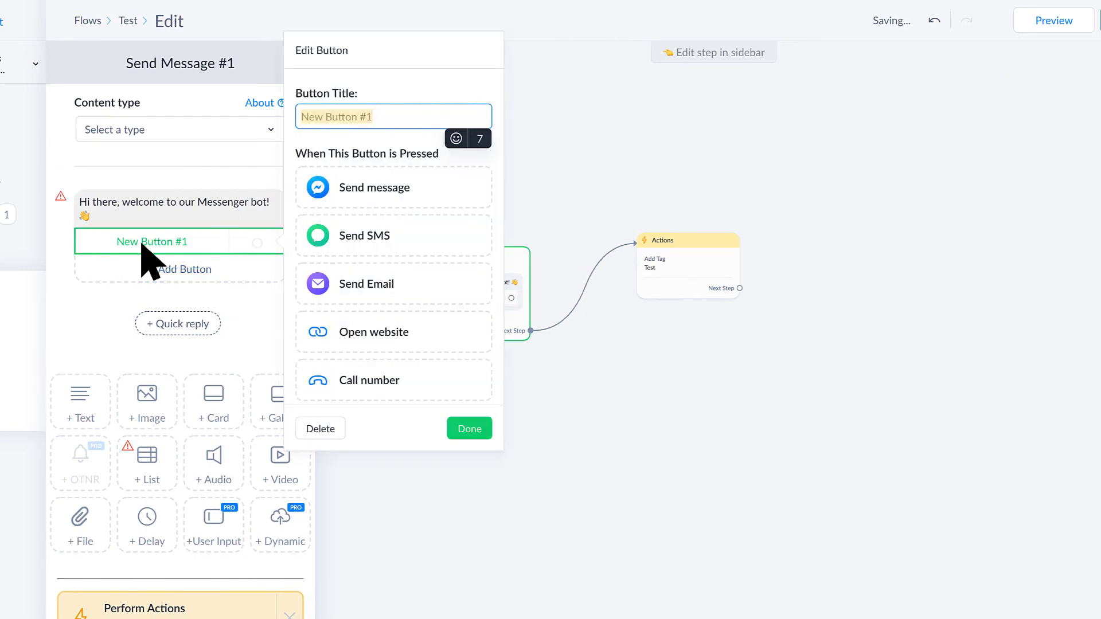
text(Button 1)
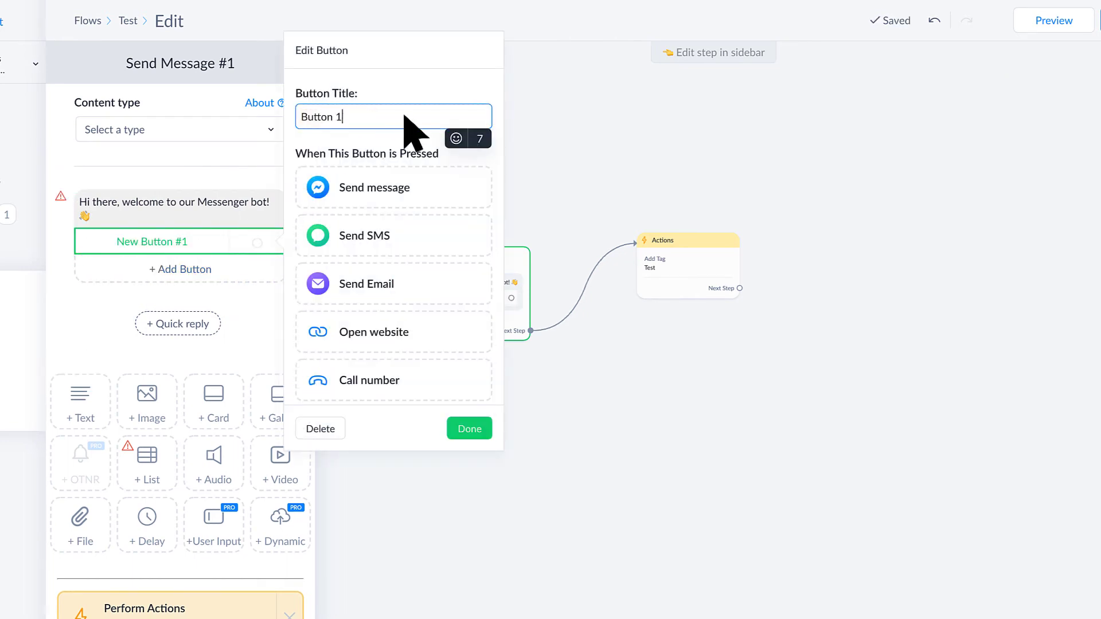
click(468, 427)
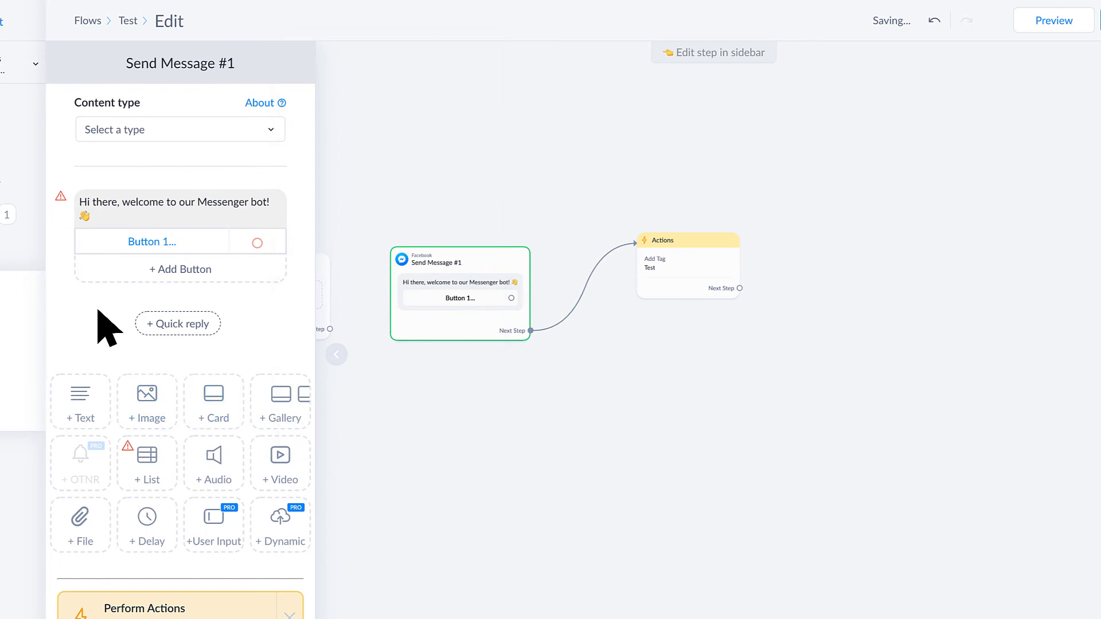
Add quick replies Quick Reply 1 and Quick Reply 2 to the welcome message
click(178, 323)
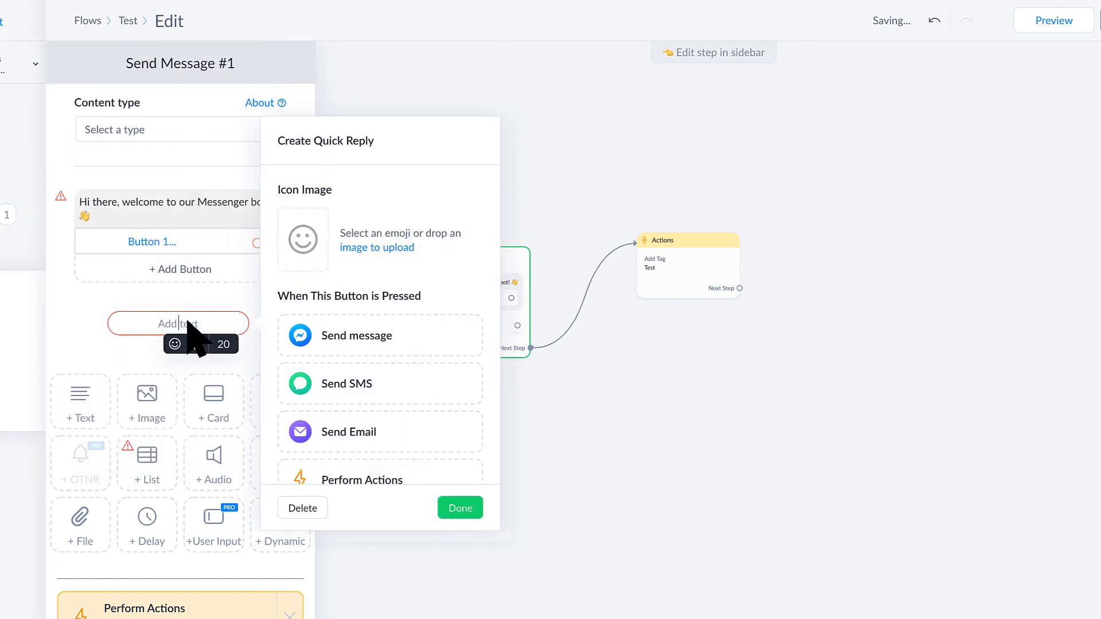
text(Quic)
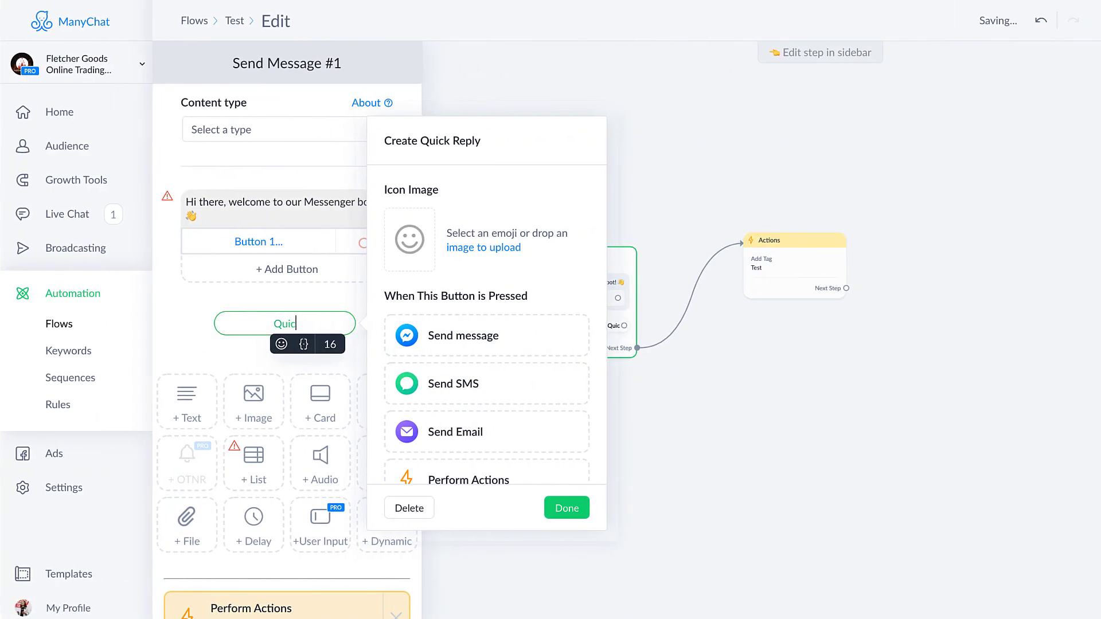
click(566, 507)
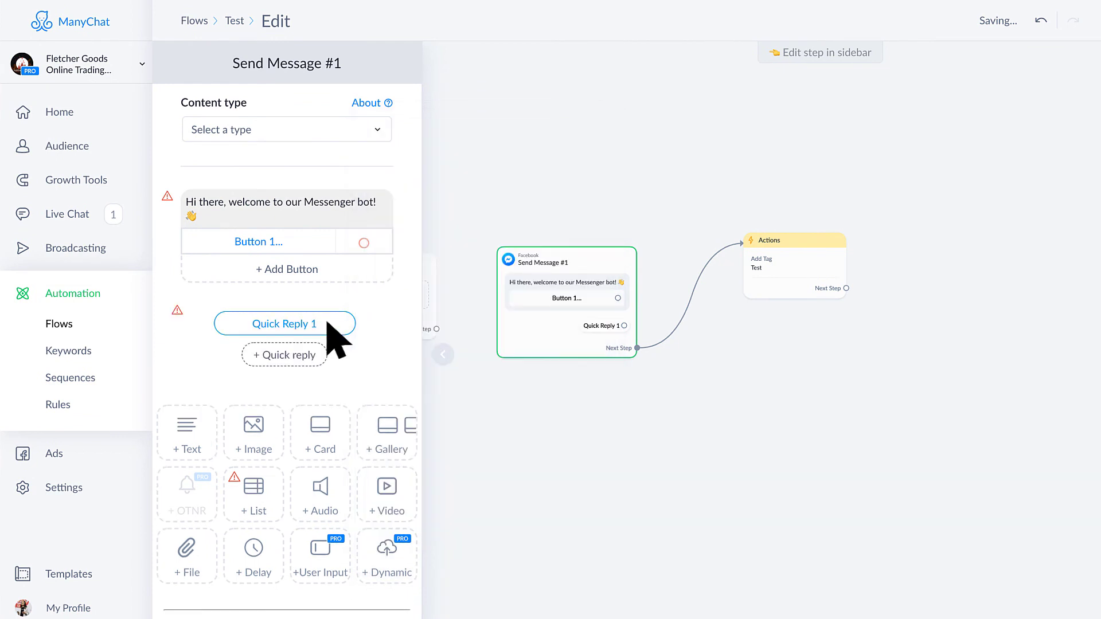
click(285, 354)
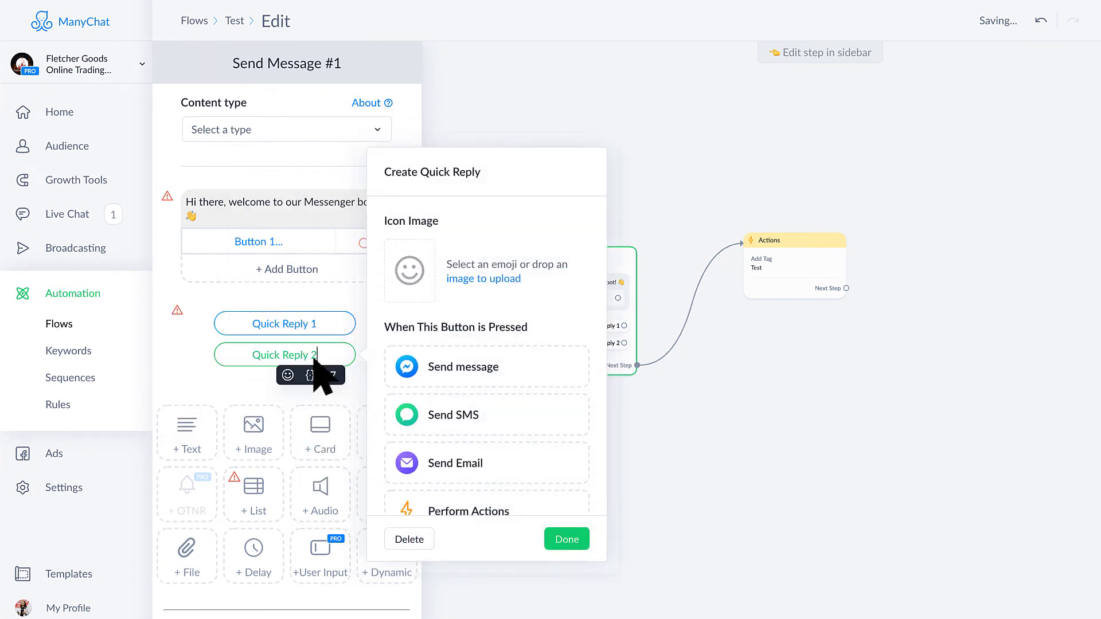
click(565, 539)
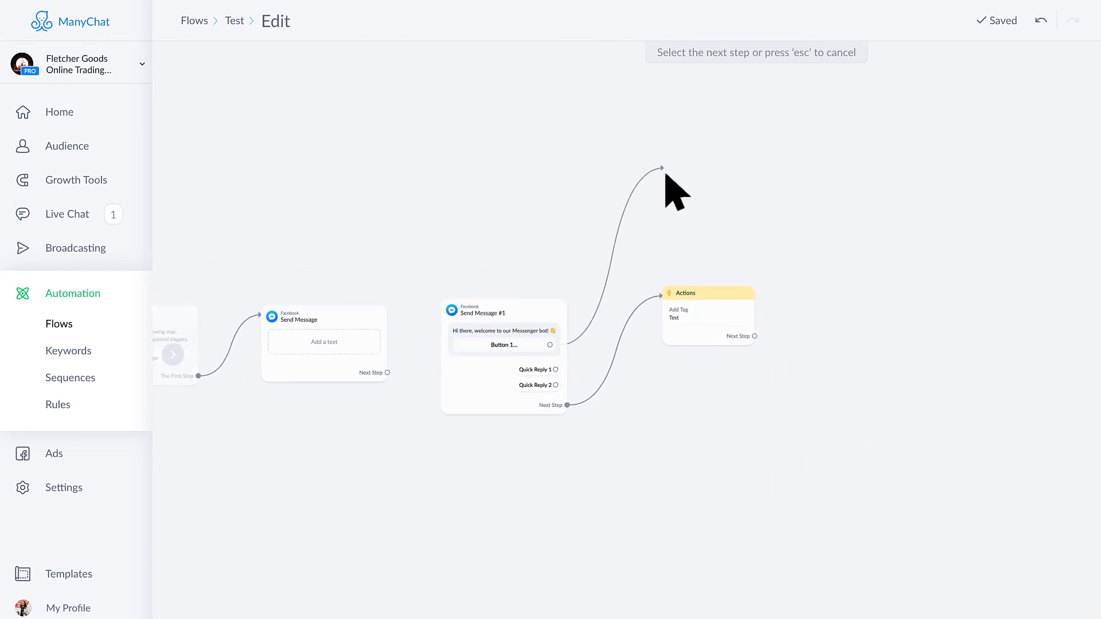
Link Button 1 to a message "Button 1..." and Quick Reply 1 to "Quick reply 1...", moving Actions lower
click(661, 168)
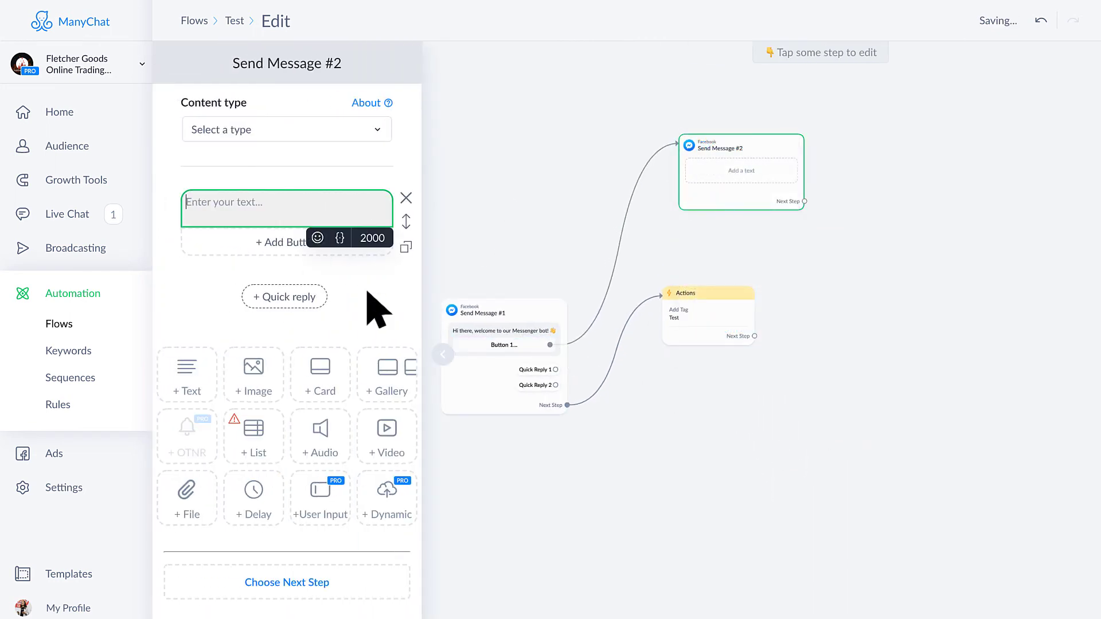
text(Button 1...)
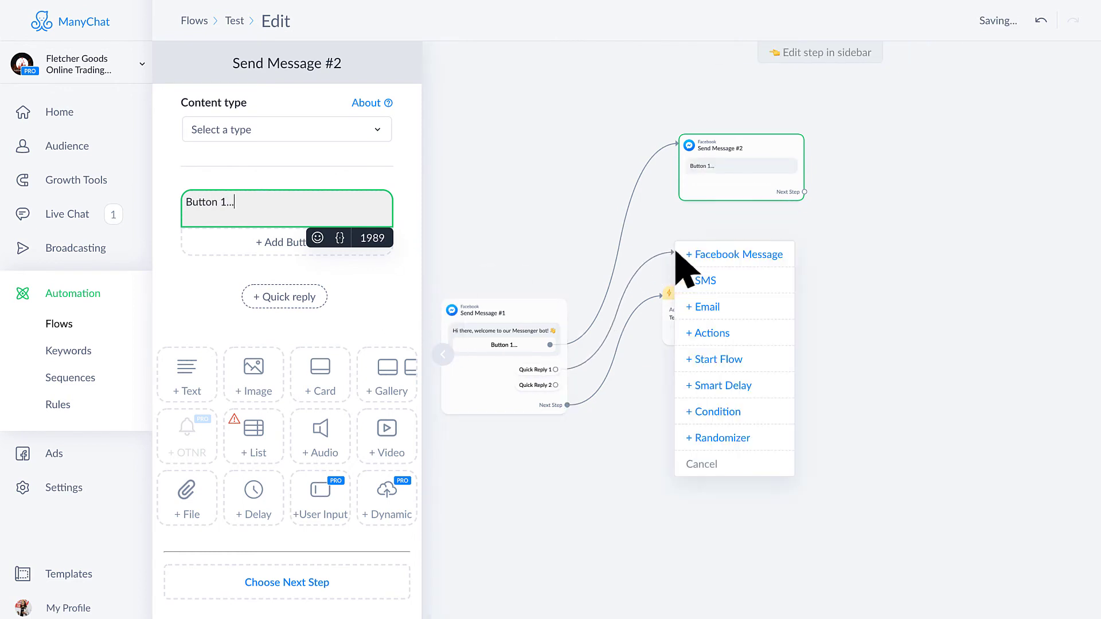
click(736, 255)
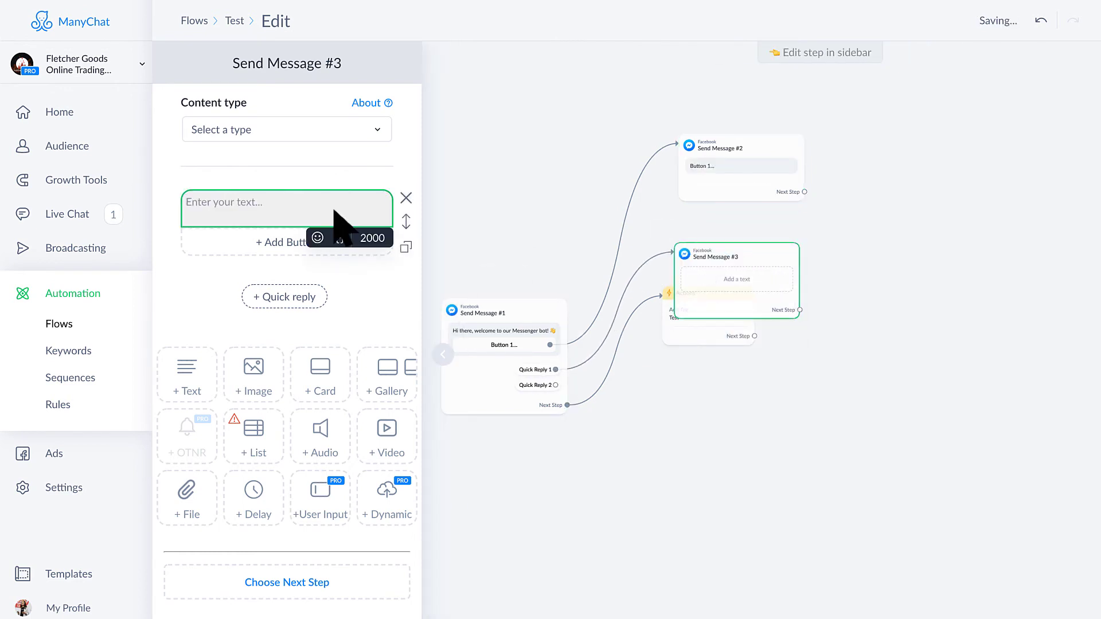
text(Quick reply 1...)
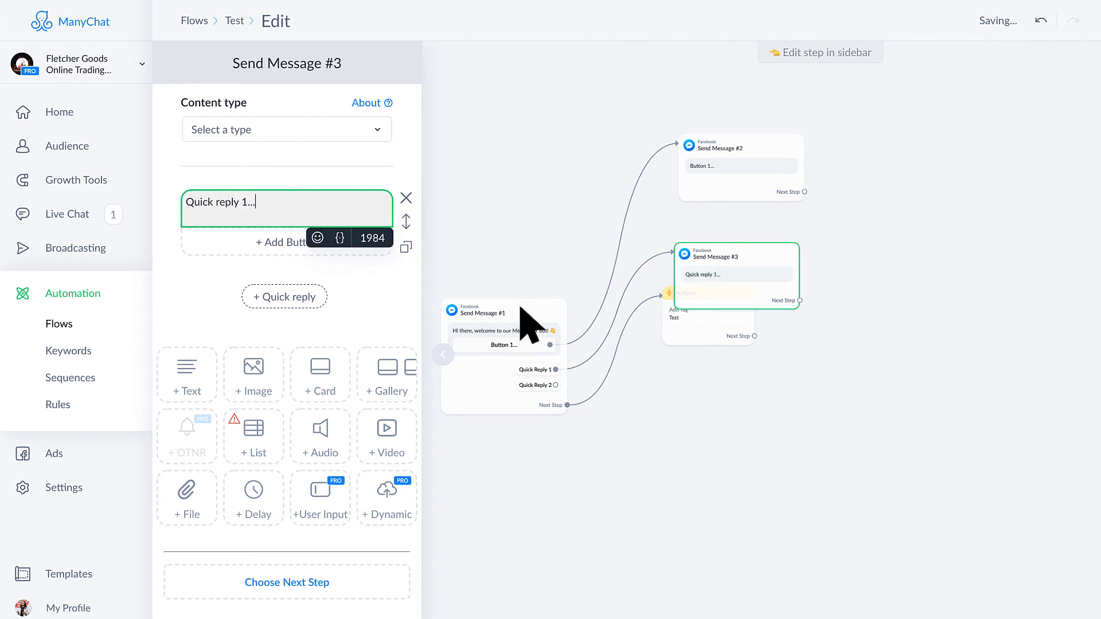
drag(709, 304, 768, 467)
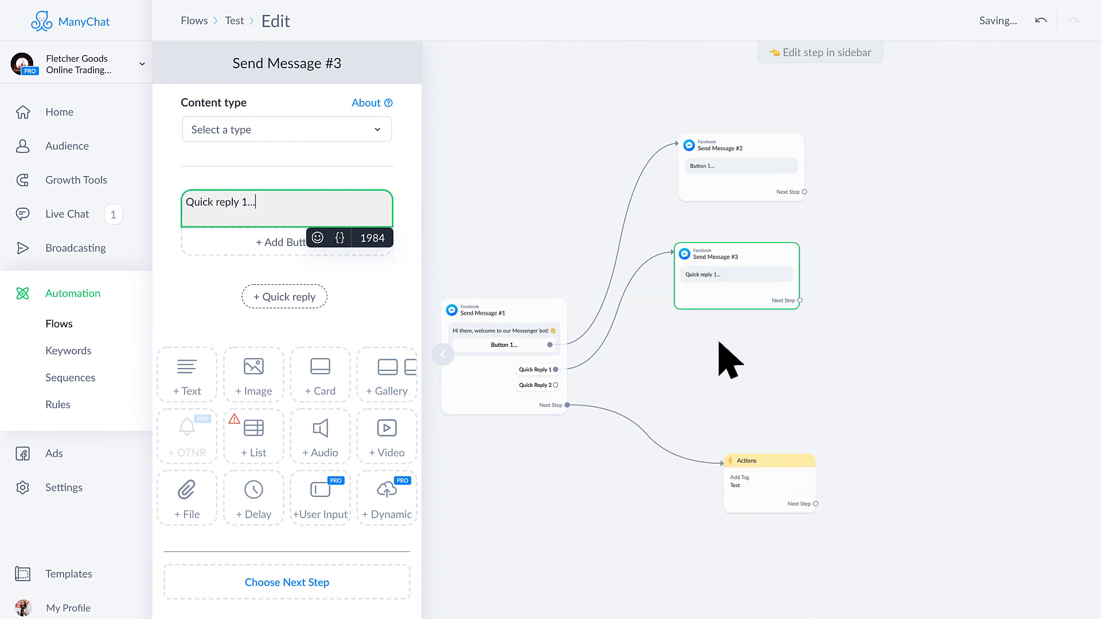
Close the message editor to return to the saved Test flow canvas
click(443, 354)
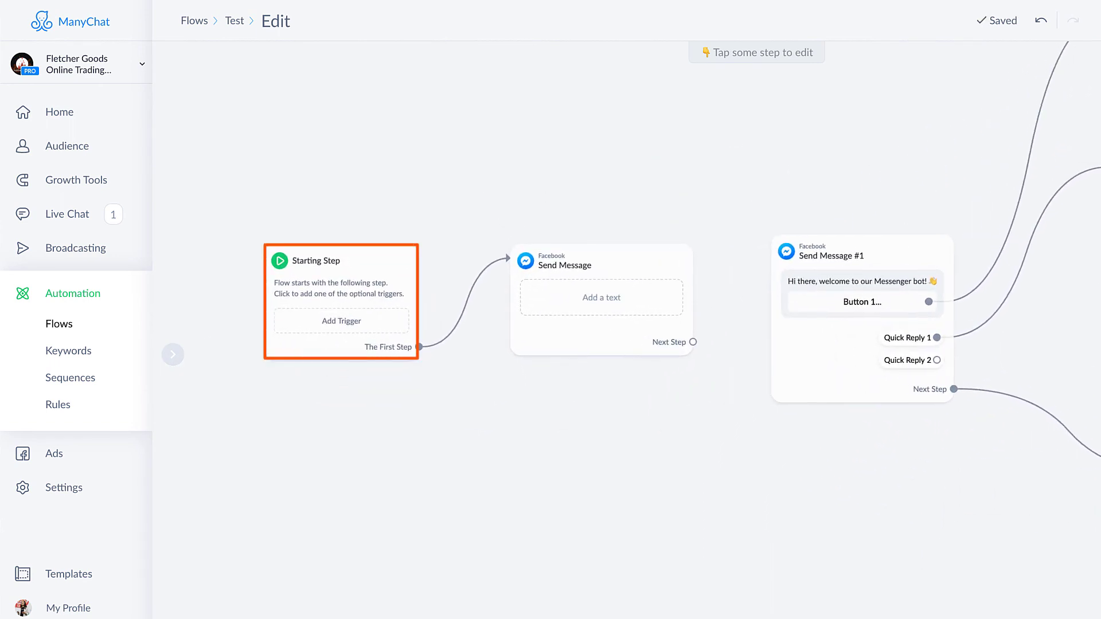
click(661, 401)
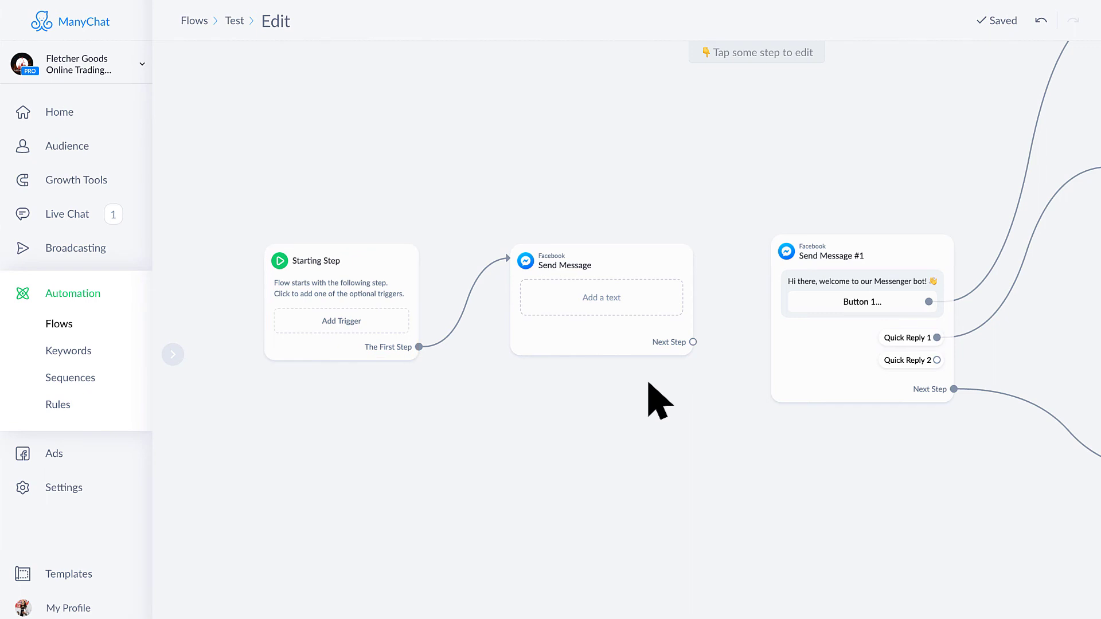